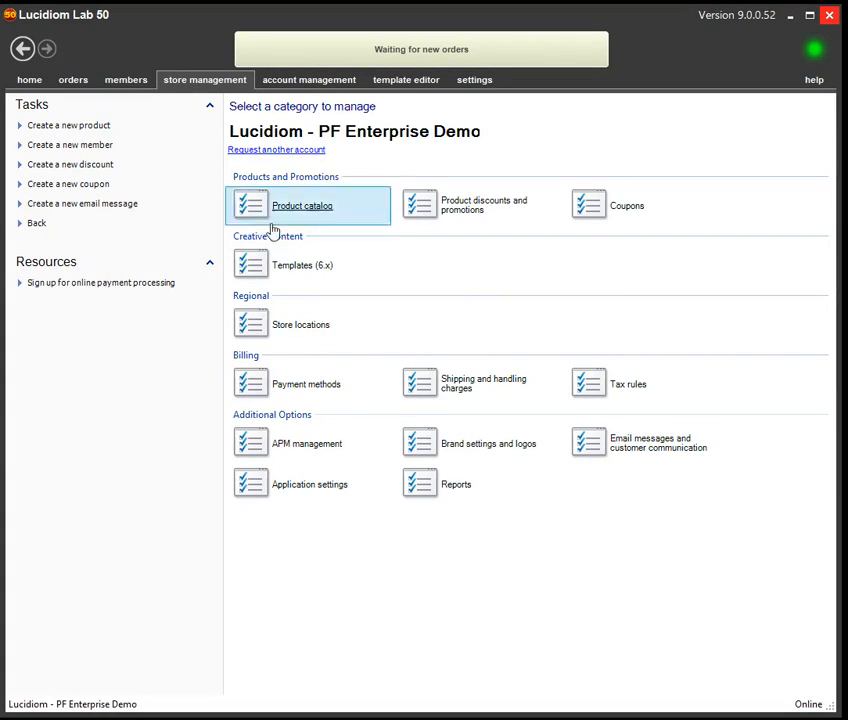
mouse_move(548, 458)
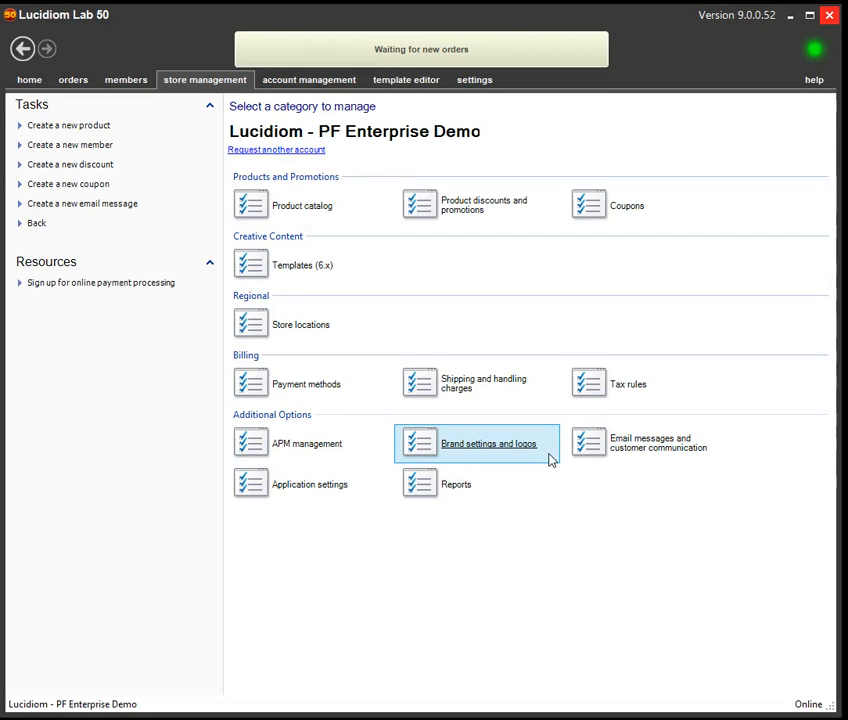
Show the brand settings and logos list on the store management tab
click(488, 444)
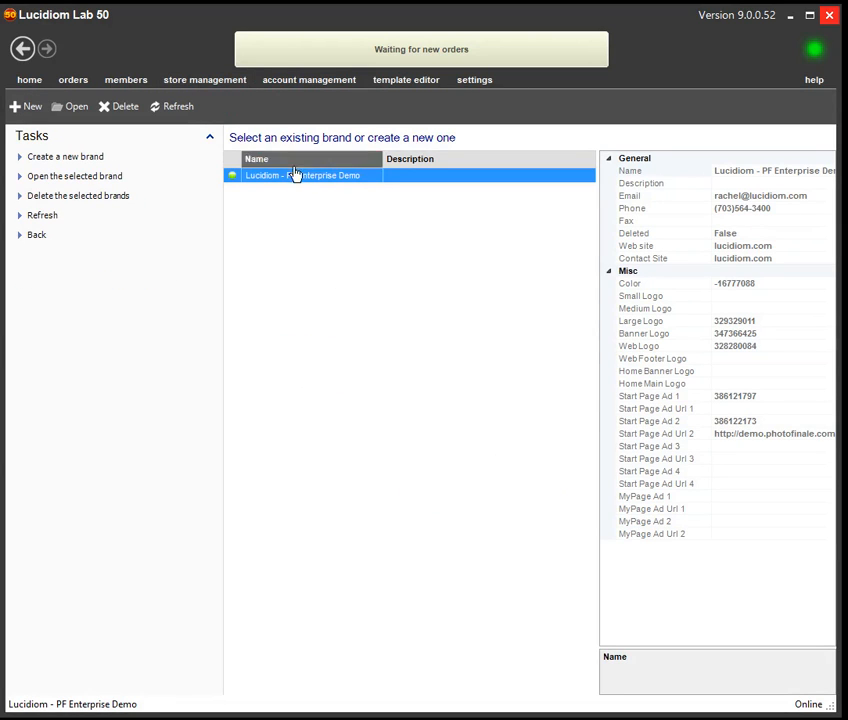
Edit the PF Enterprise Demo brand and preview the PF Web: Start Page Ad 1 graphic in Logos
double_click(300, 176)
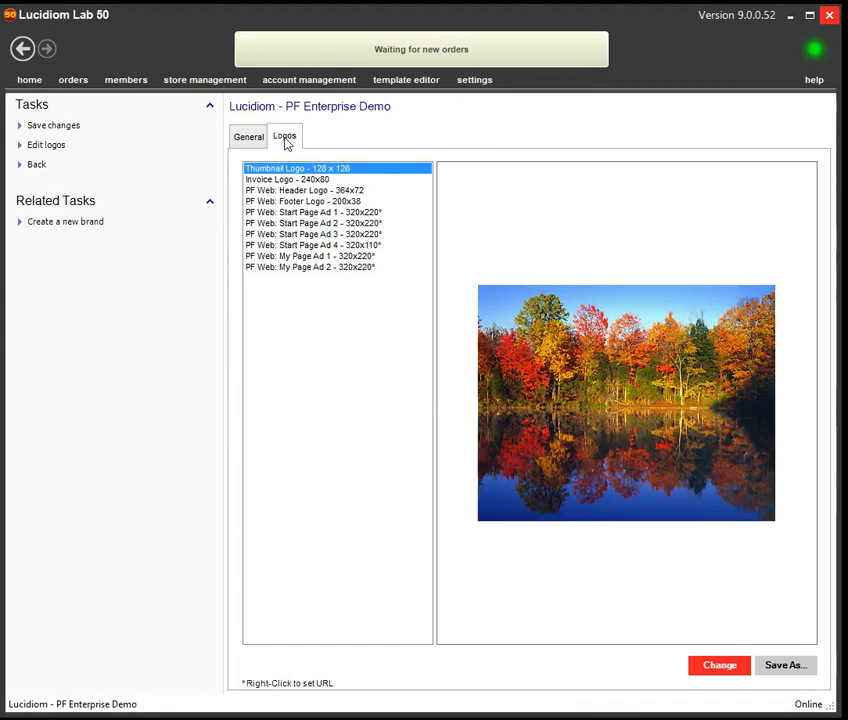
mouse_move(300, 148)
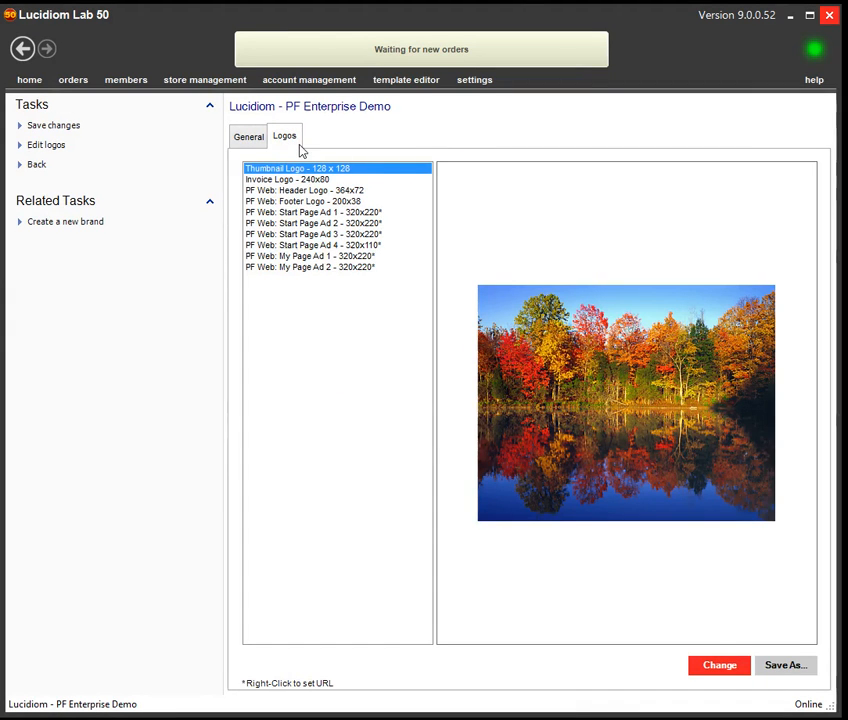
mouse_move(292, 198)
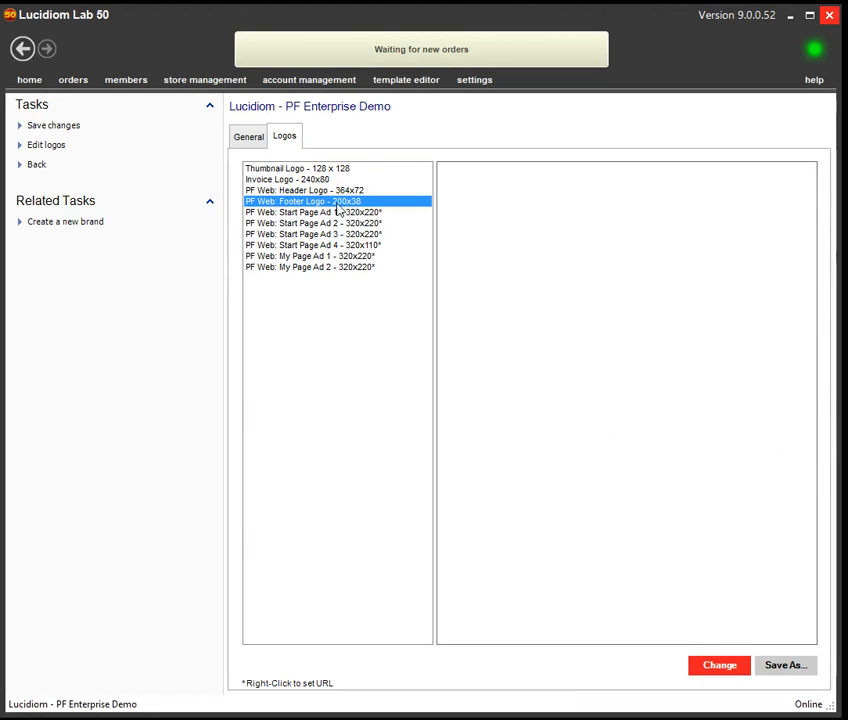
click(316, 212)
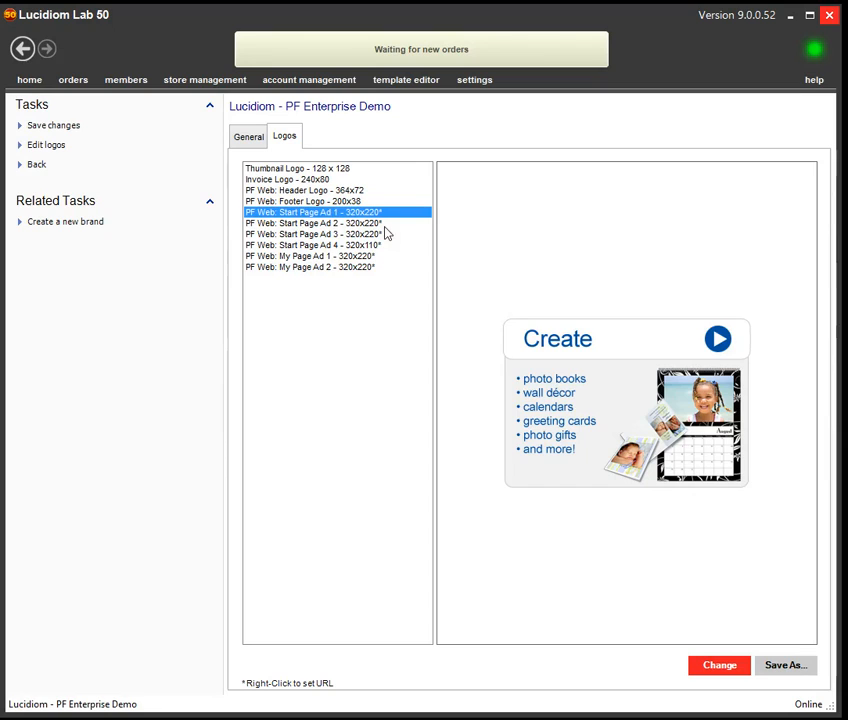
mouse_move(356, 230)
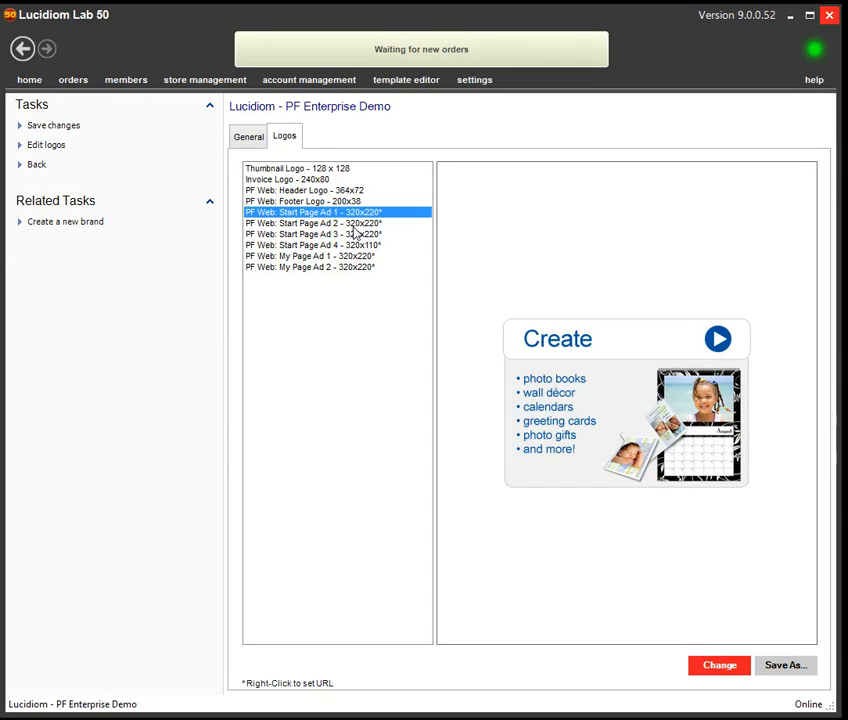
mouse_move(296, 250)
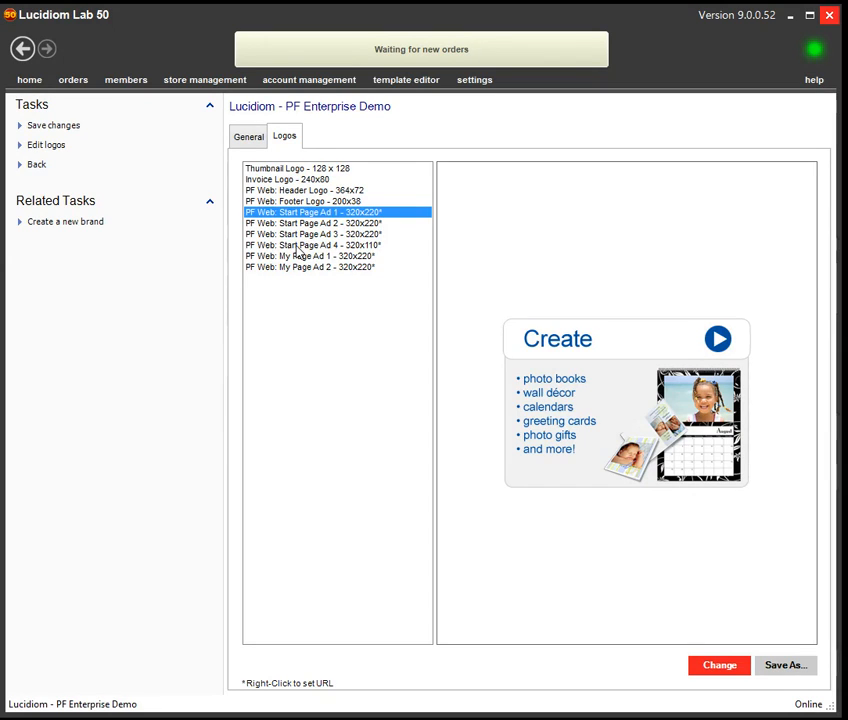
click(312, 244)
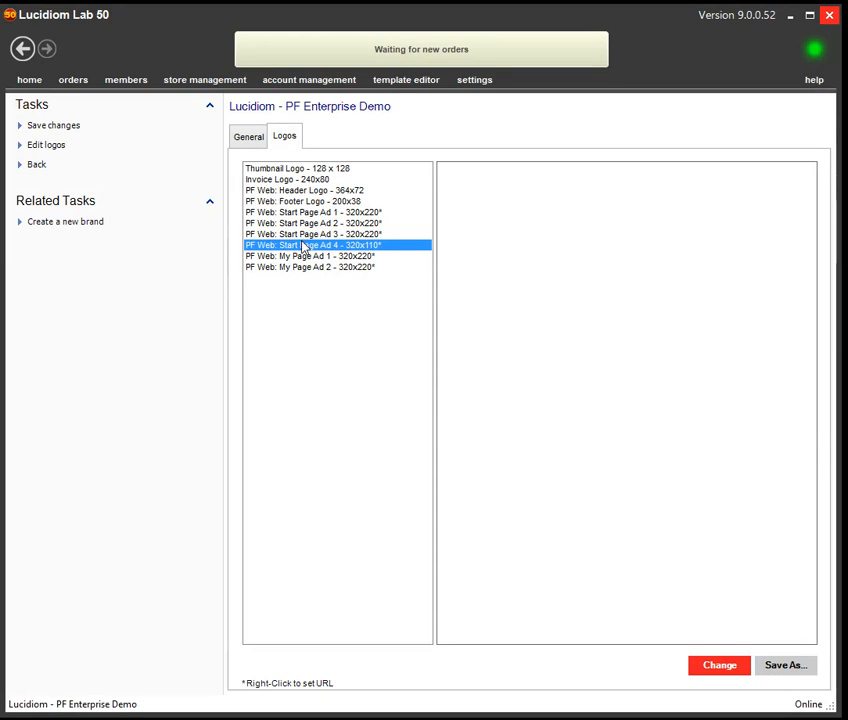
click(310, 212)
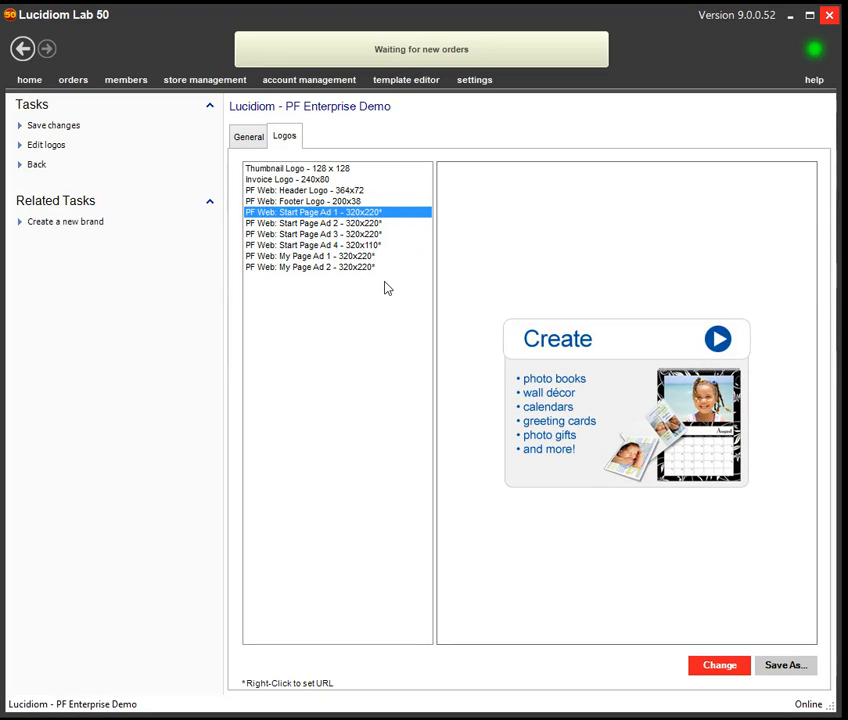
Replace the Start Page Ad 1 graphic with medium_join_320x220.jpg
click(720, 664)
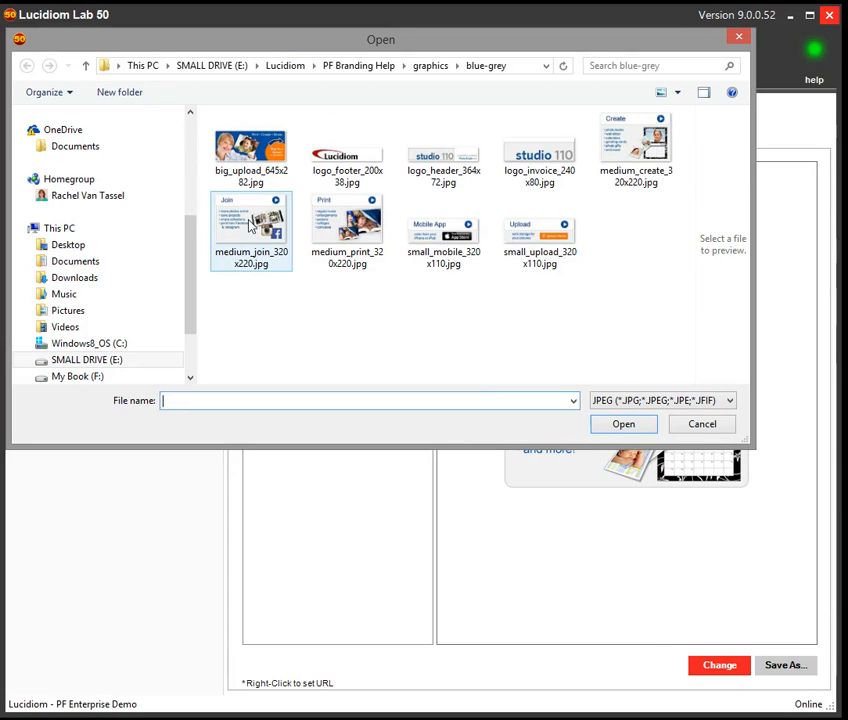
click(250, 224)
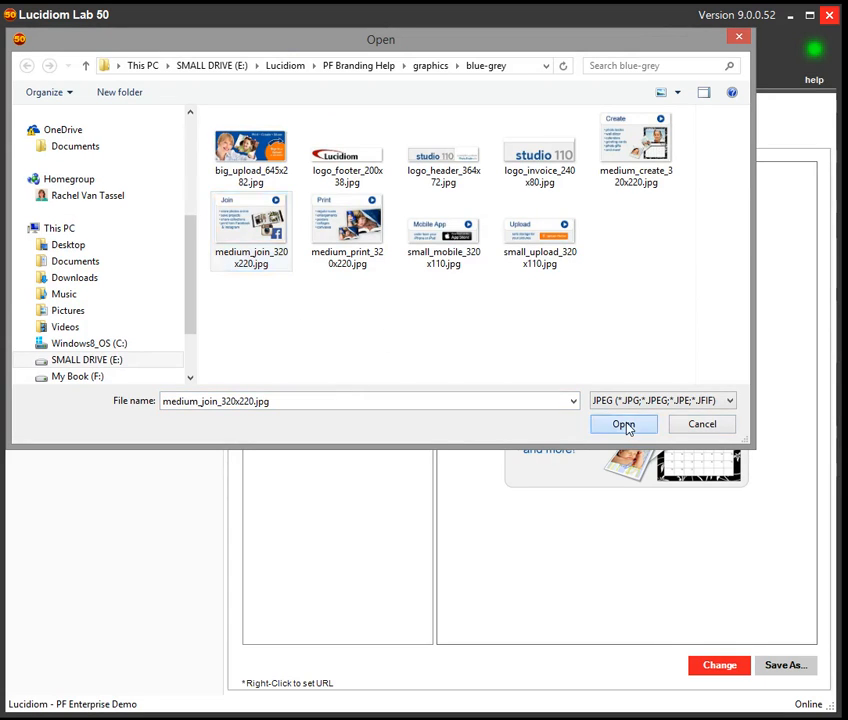
click(624, 424)
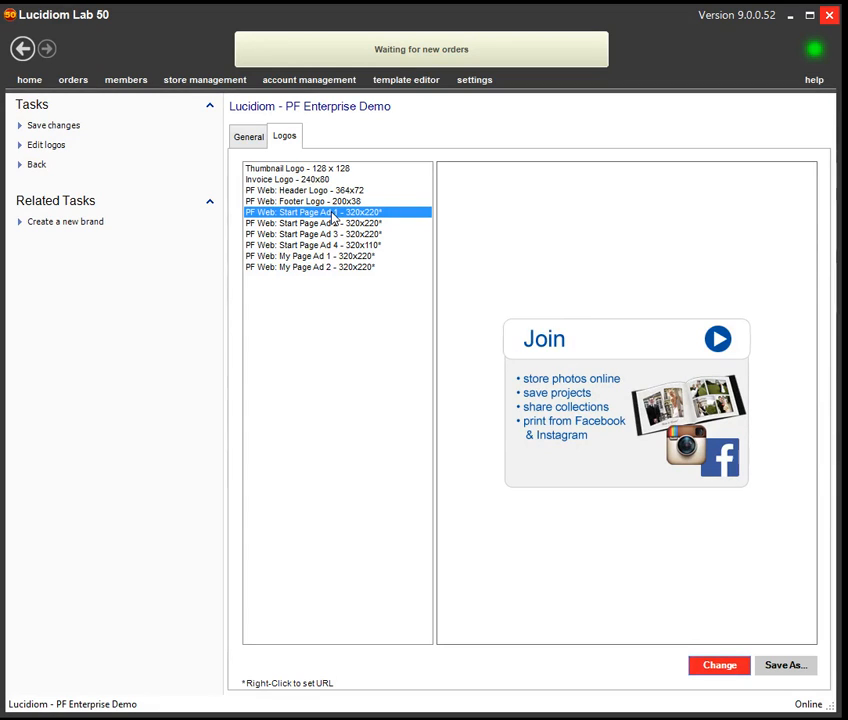
right_click(312, 212)
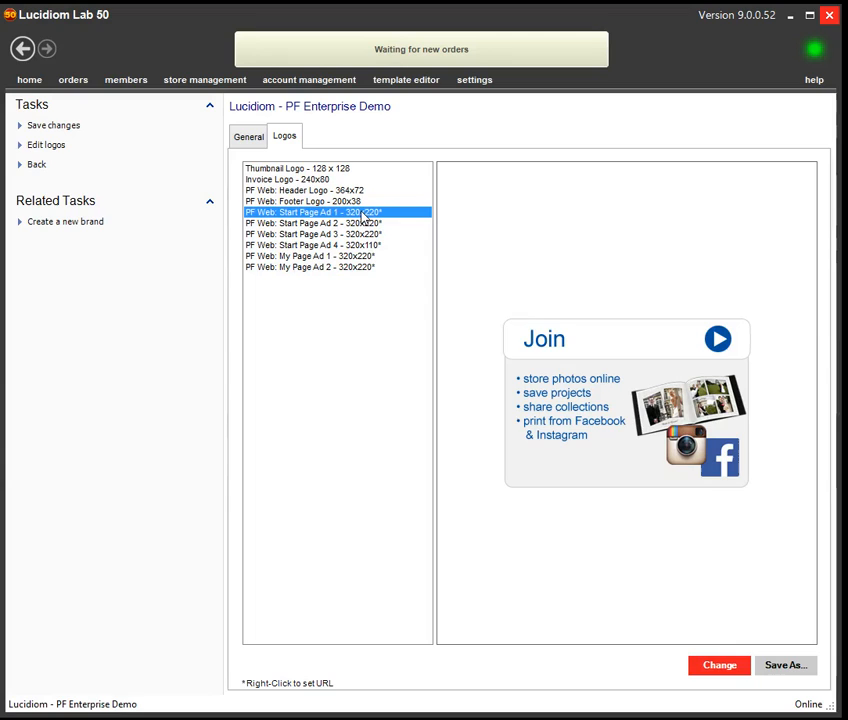
mouse_move(376, 258)
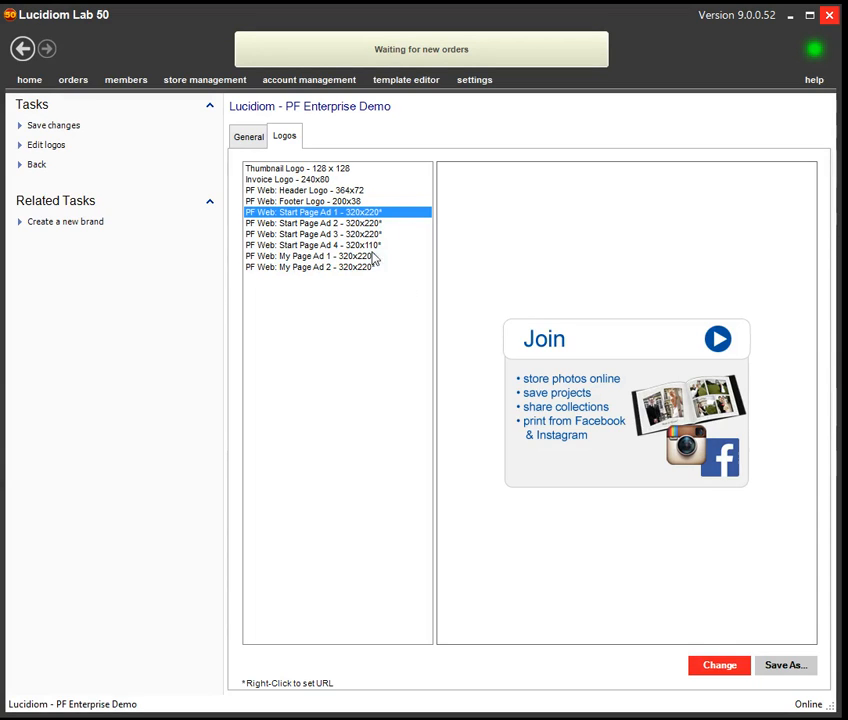
mouse_move(394, 376)
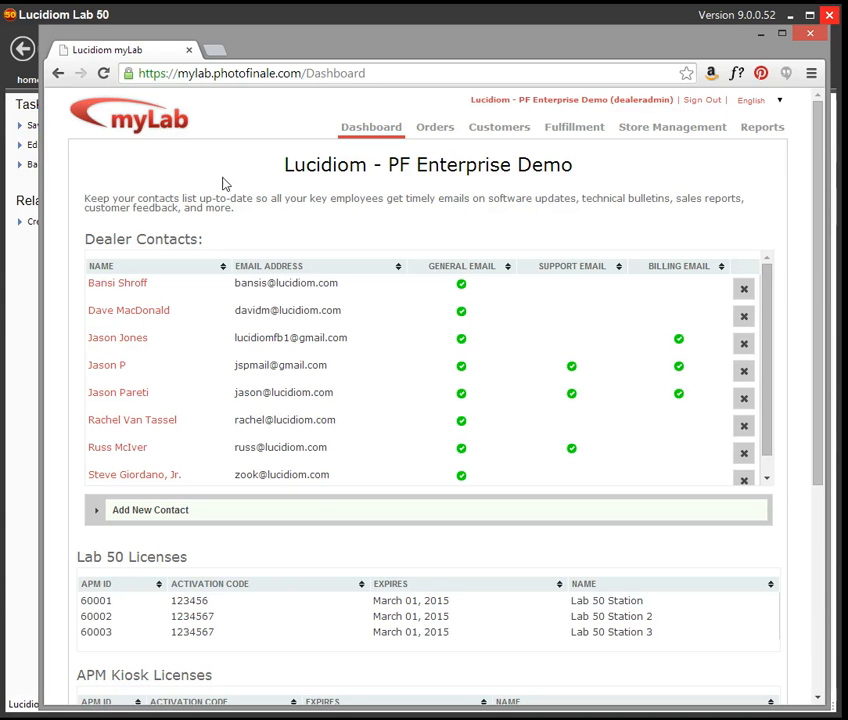
Go to the Store Management section of the mylab dashboard
click(250, 72)
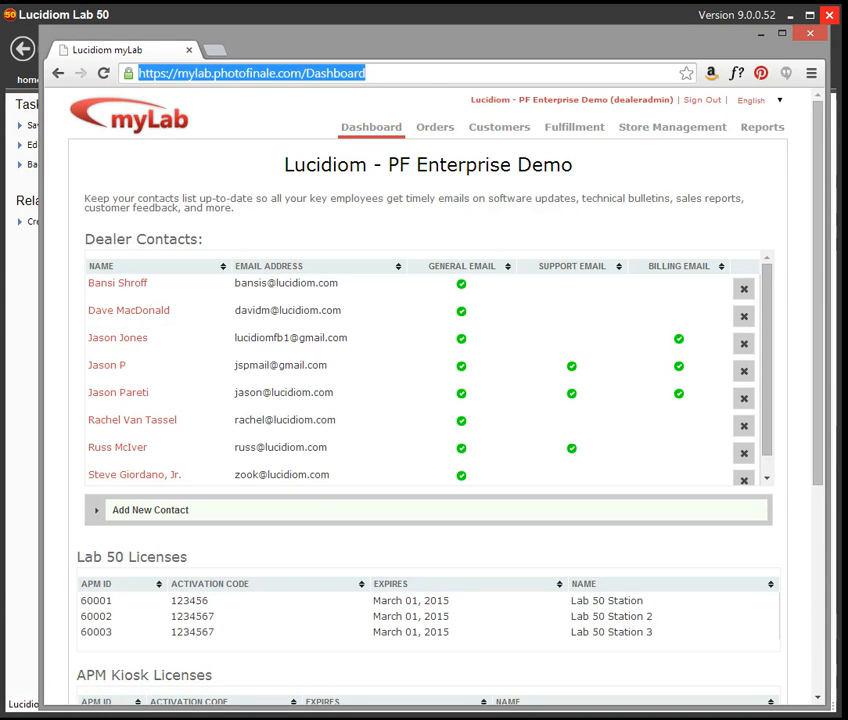
mouse_move(278, 106)
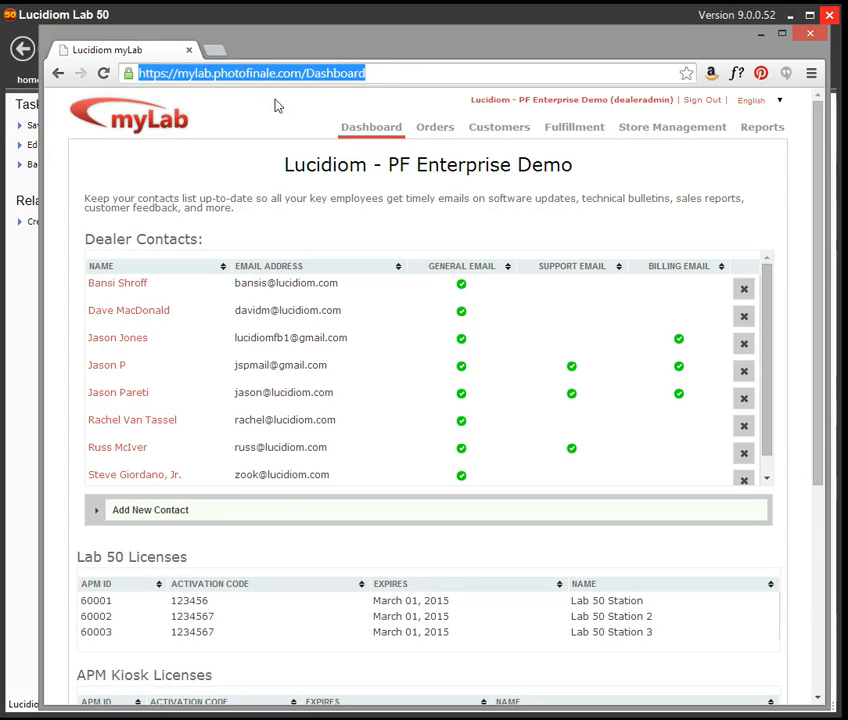
mouse_move(772, 172)
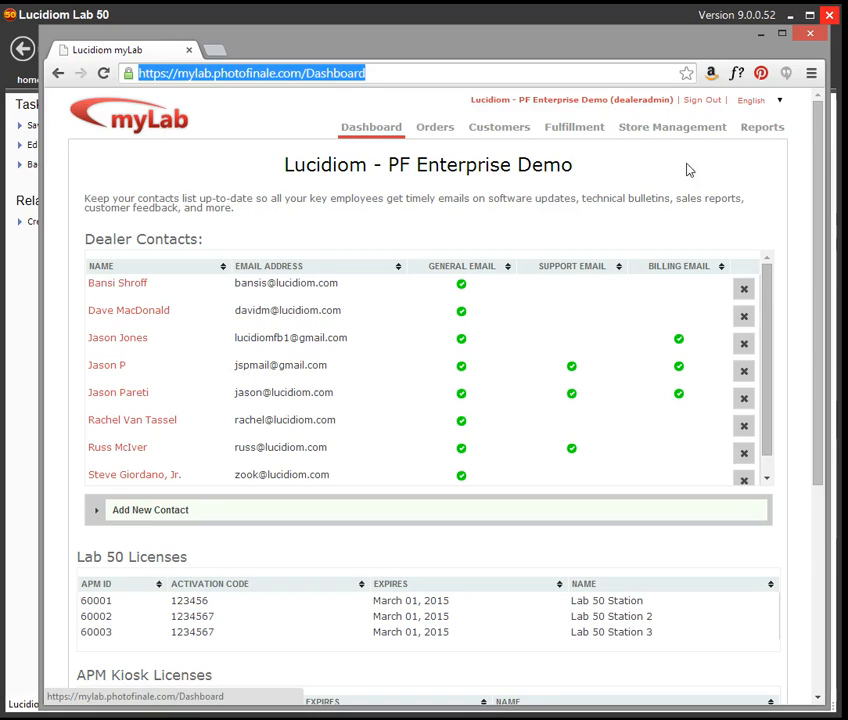
click(684, 128)
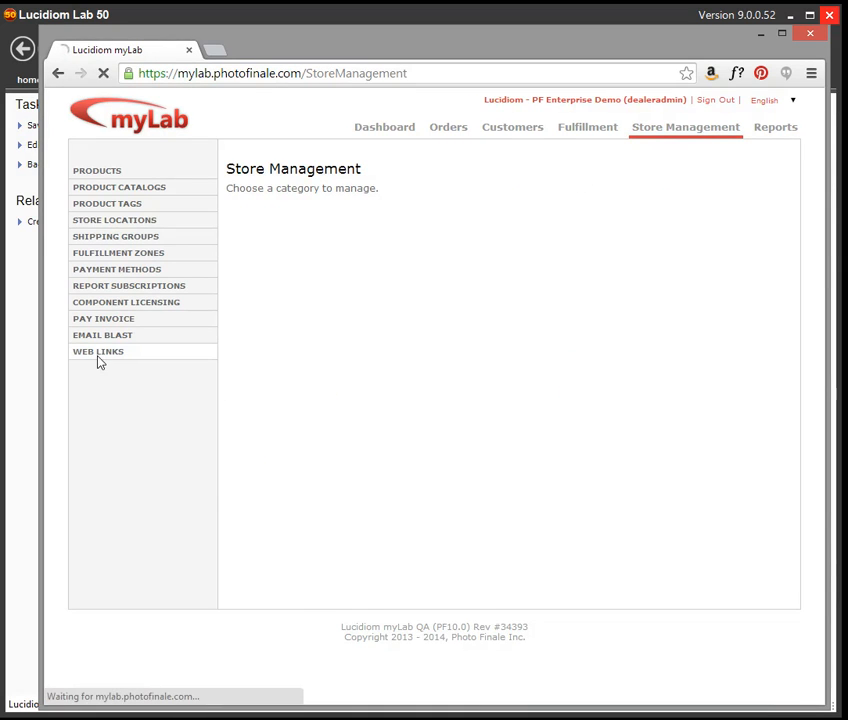
Browse the Web Links list of standard, print category and creative category URLs
click(98, 352)
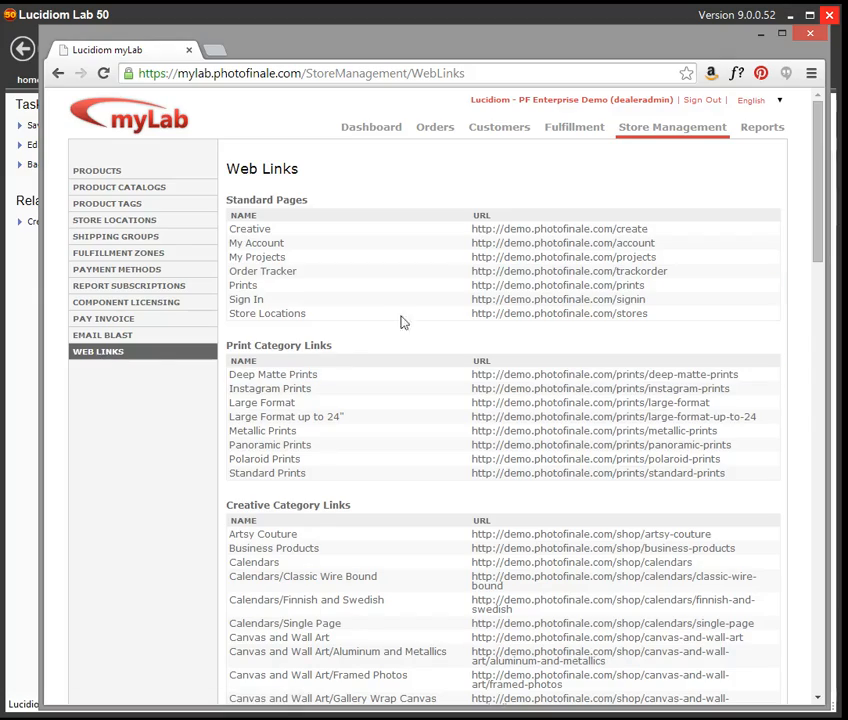
scroll(down, 3)
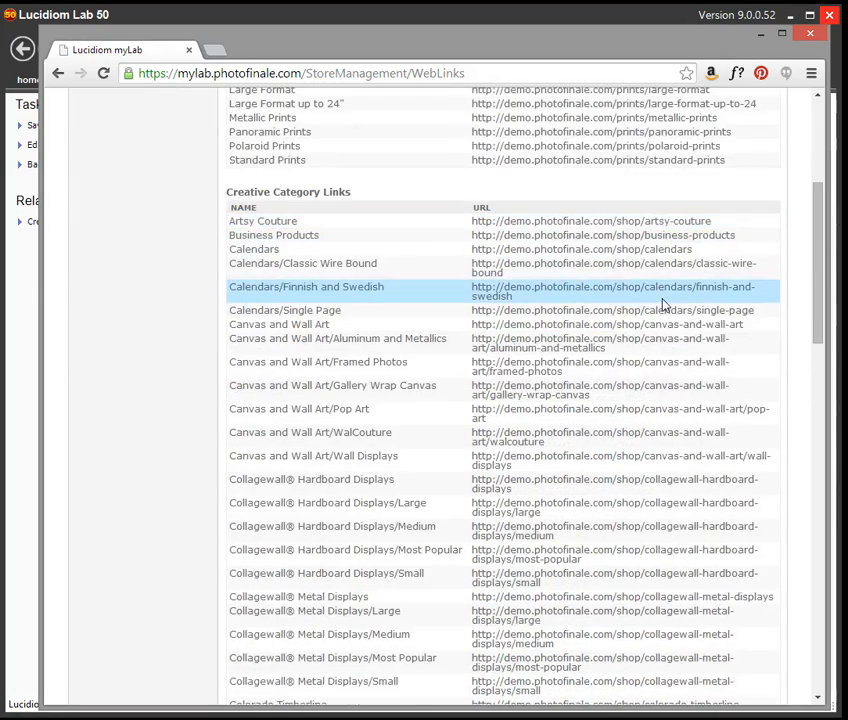
scroll(up, 3)
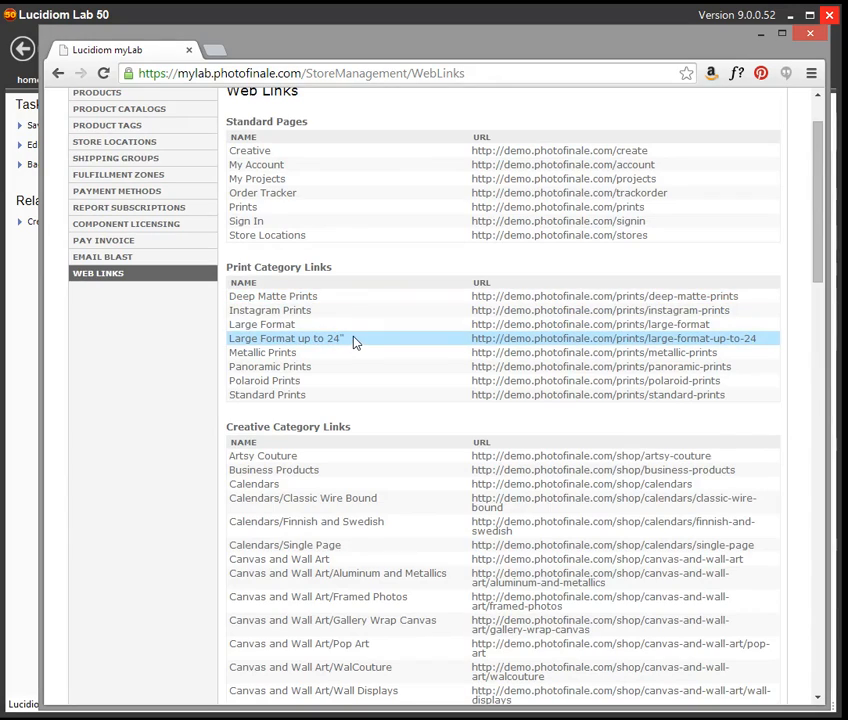
scroll(down, 3)
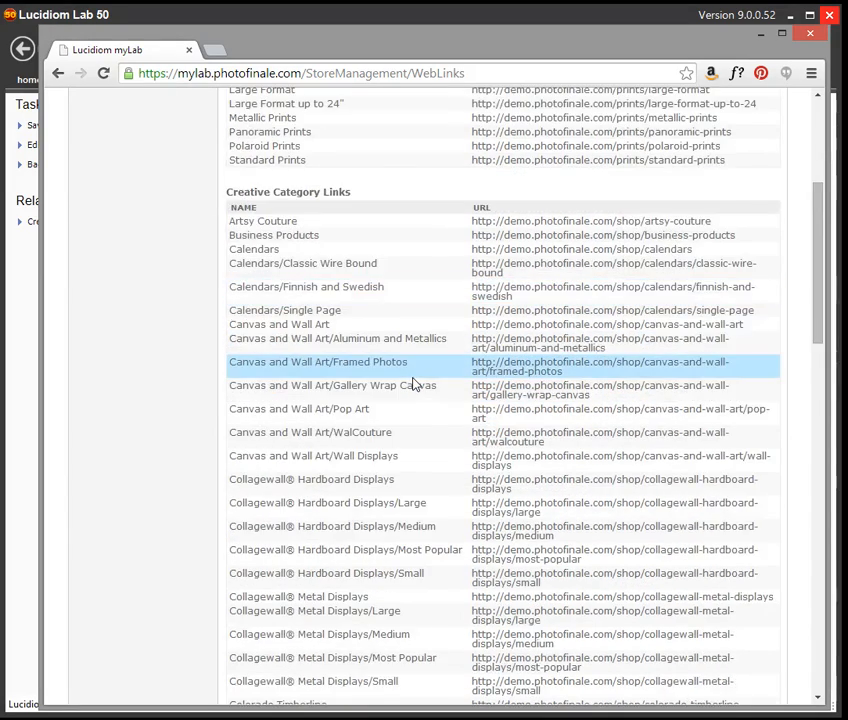
scroll(down, 3)
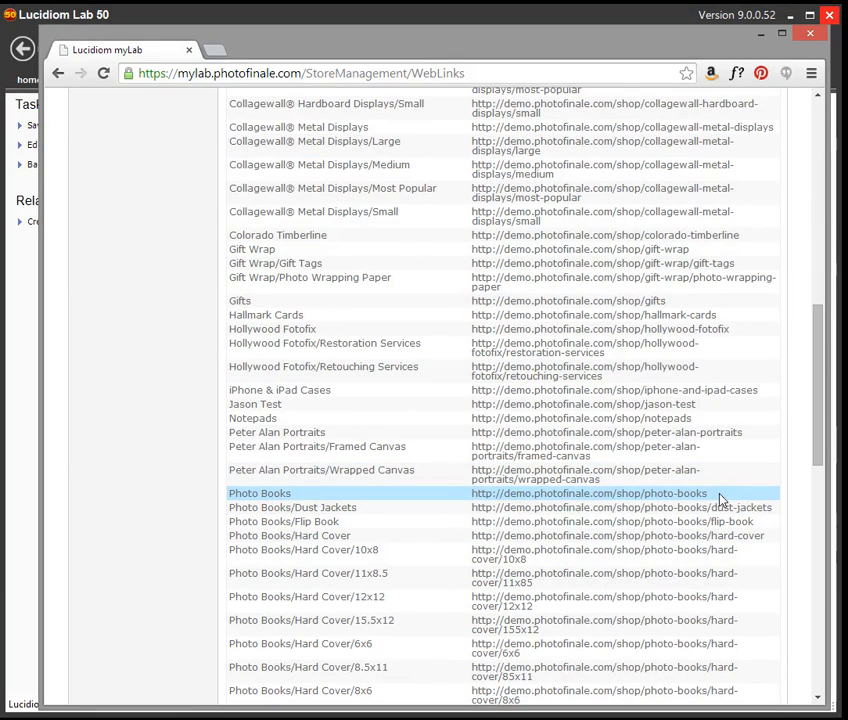
mouse_move(476, 504)
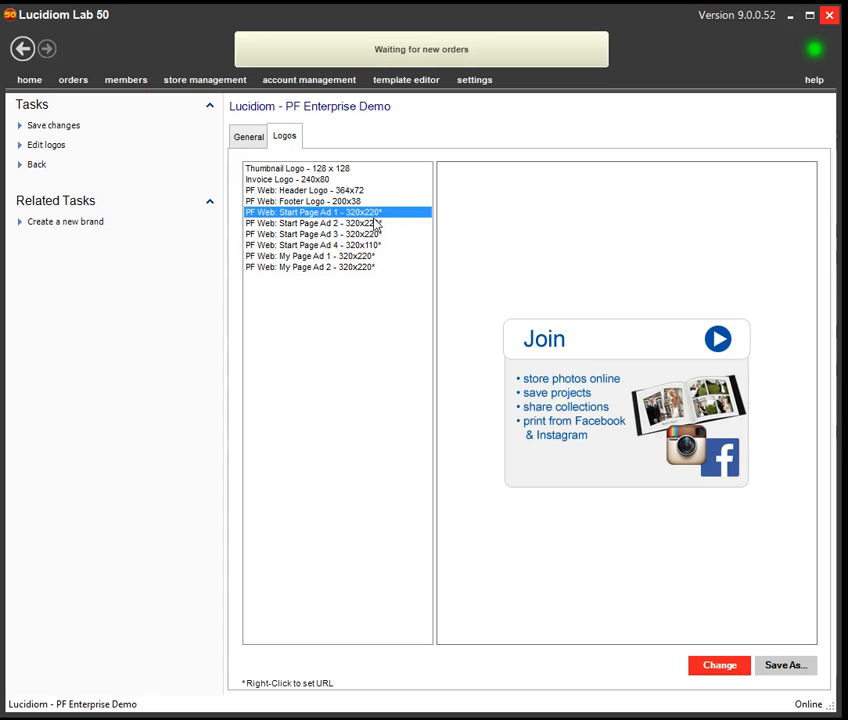
right_click(310, 212)
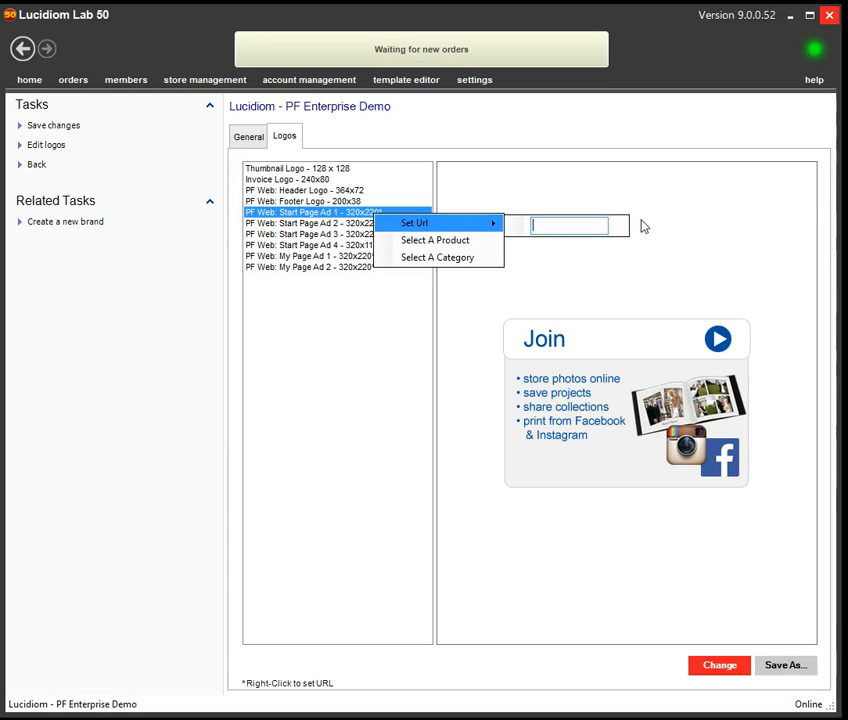
mouse_move(348, 388)
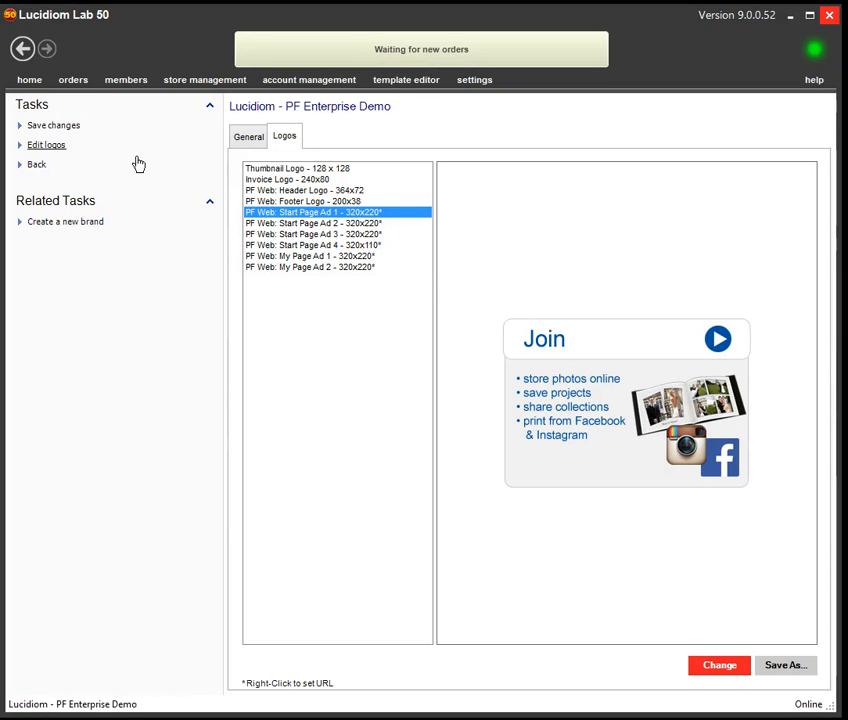
Return from the logo editor to the PF Enterprise Demo brand list
click(36, 164)
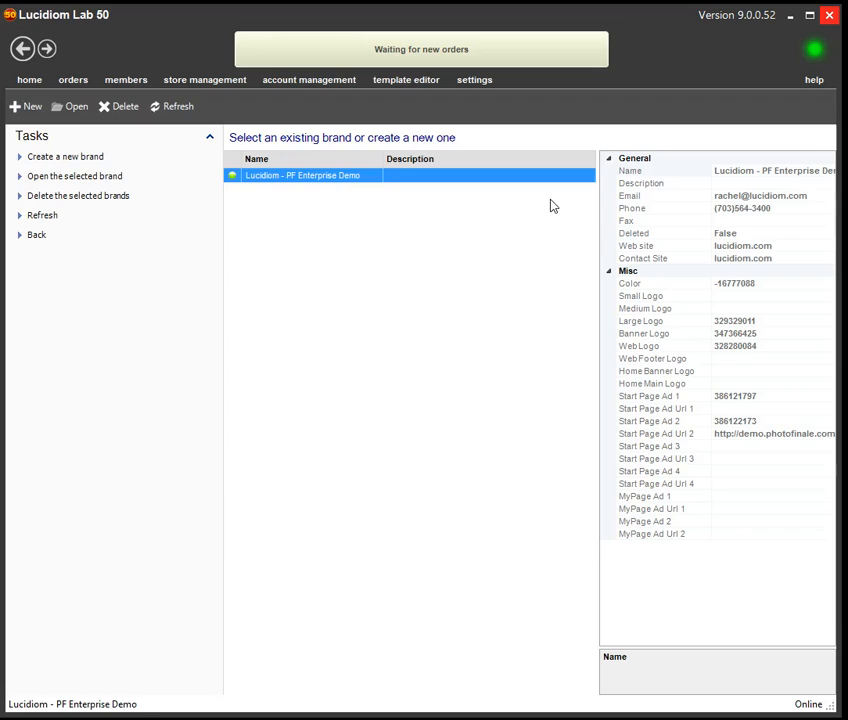
mouse_move(416, 264)
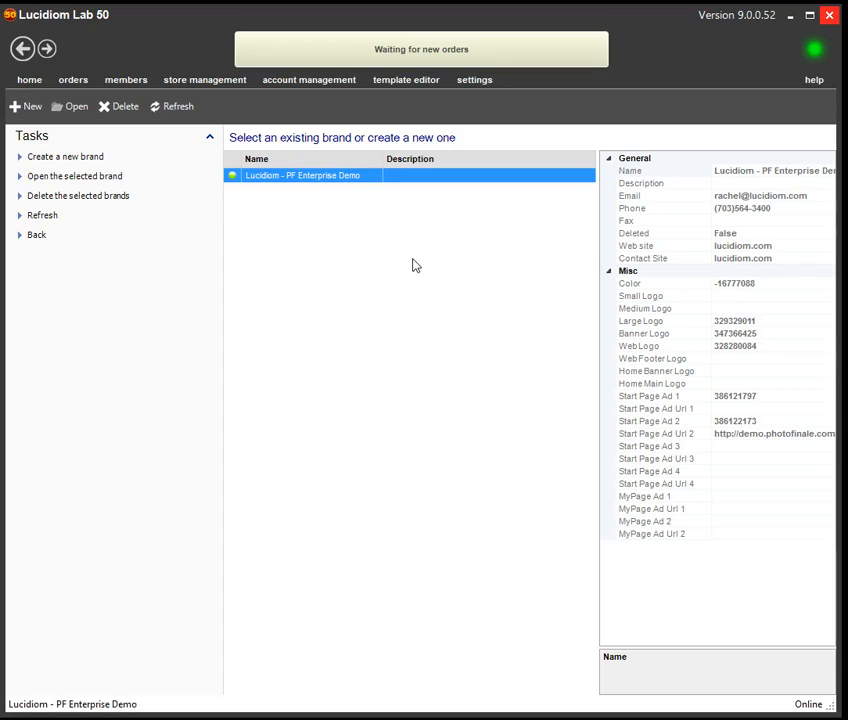
mouse_move(298, 256)
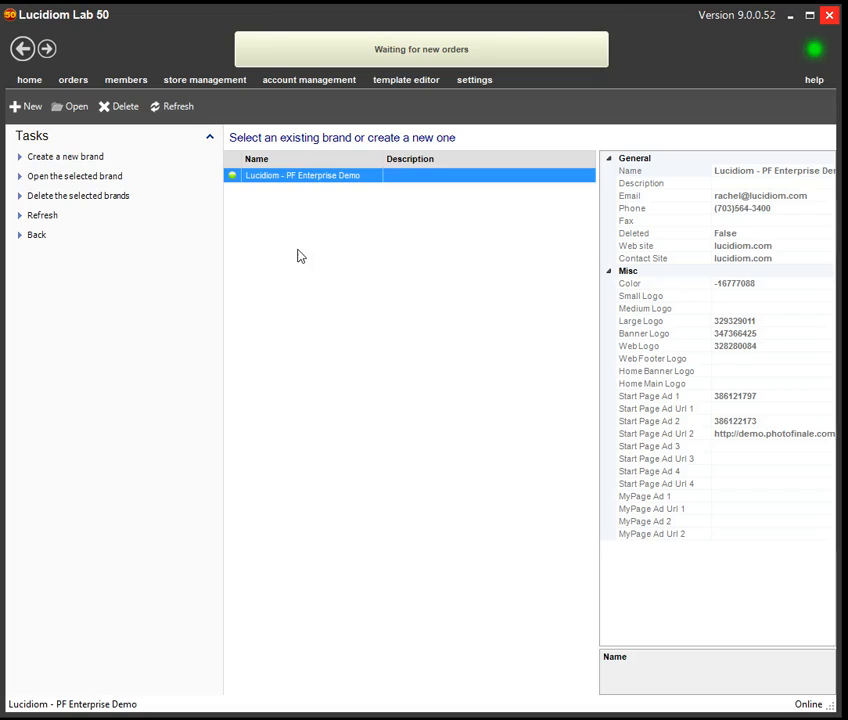